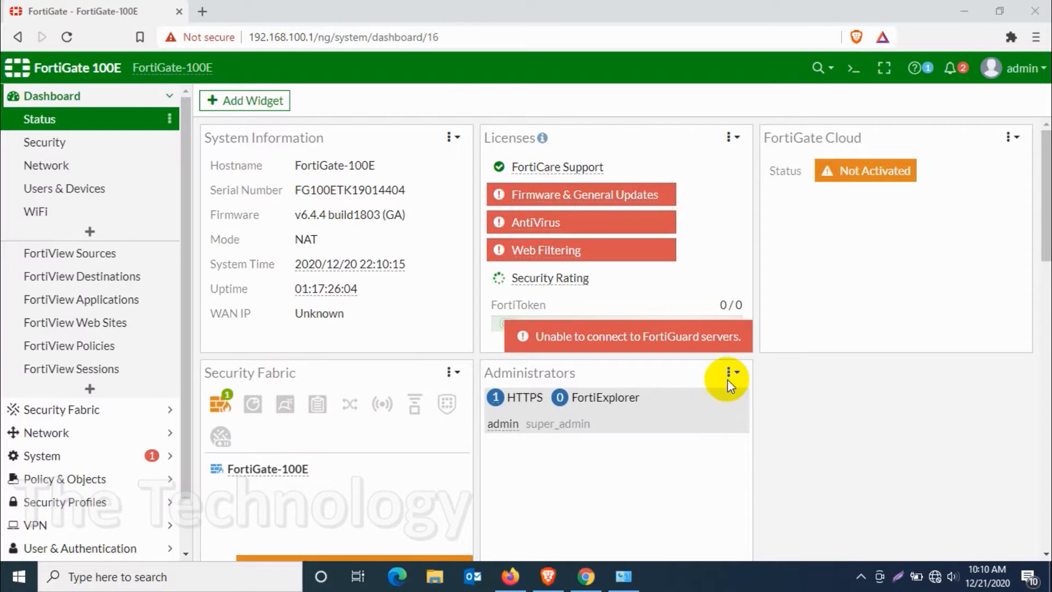
mouse_move(465, 90)
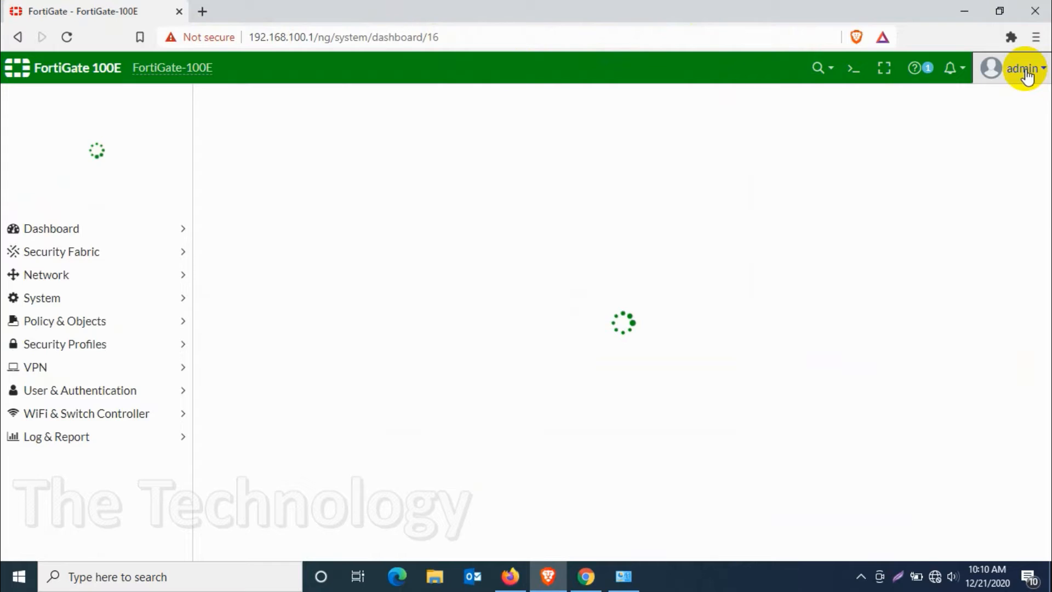
- Go to Network > Interfaces and scroll down to the WAN interfaces wan1 and wan2
left_click(1022, 67)
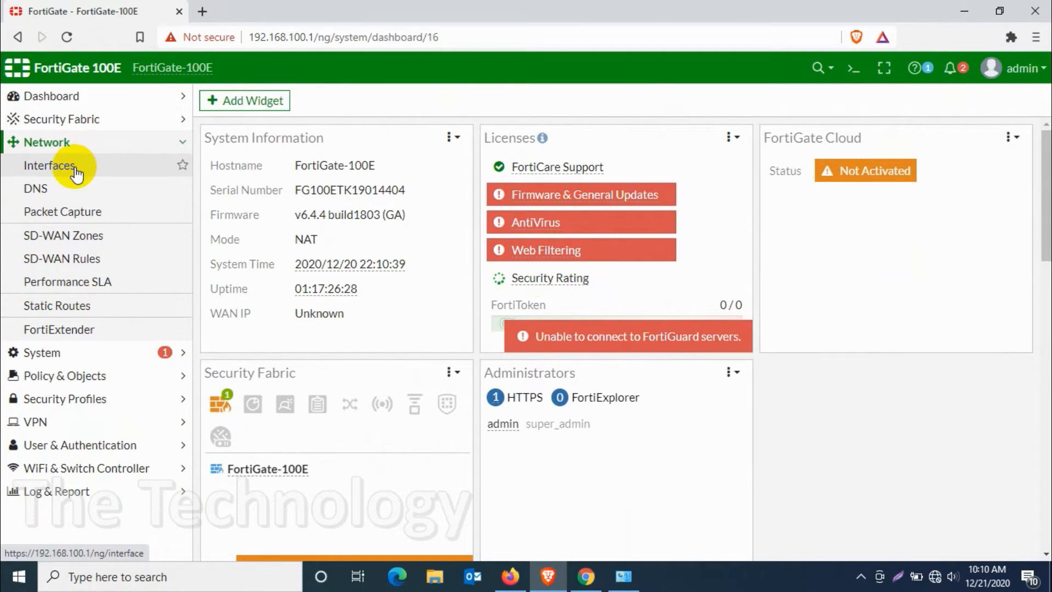
left_click(49, 165)
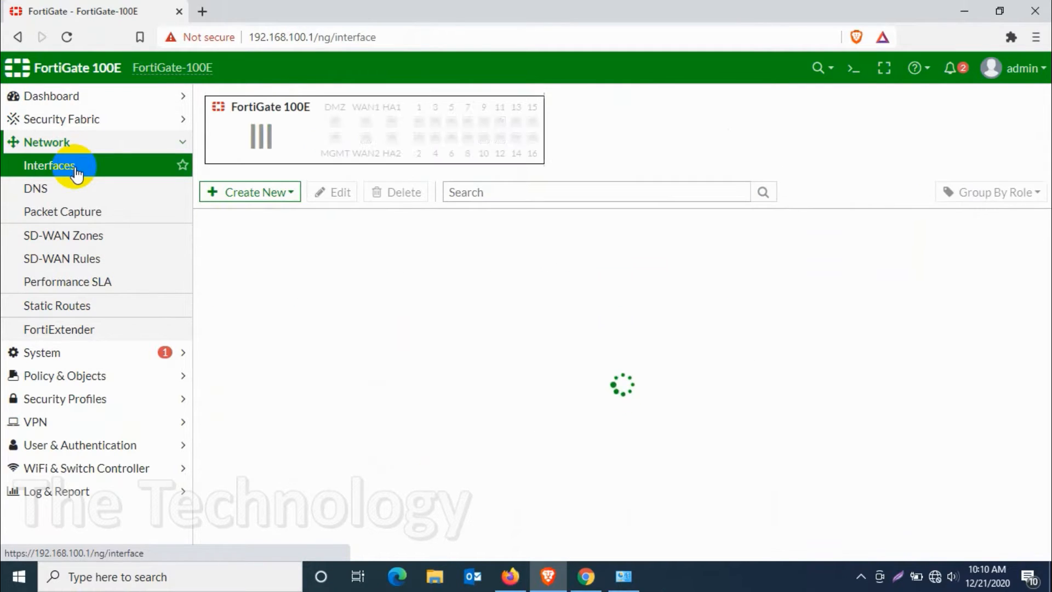
left_click(50, 165)
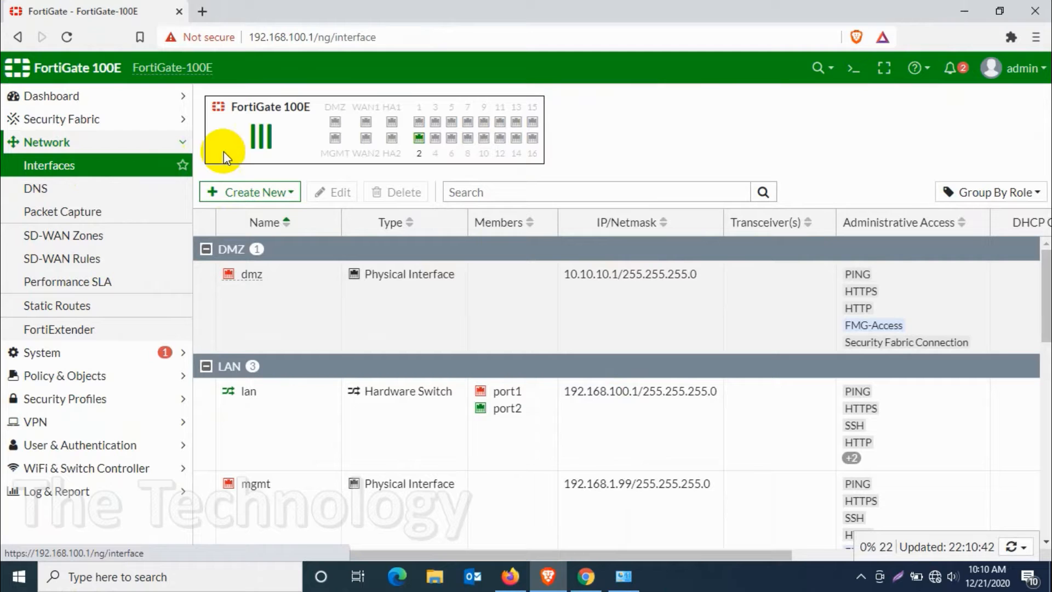
scroll("down", 3)
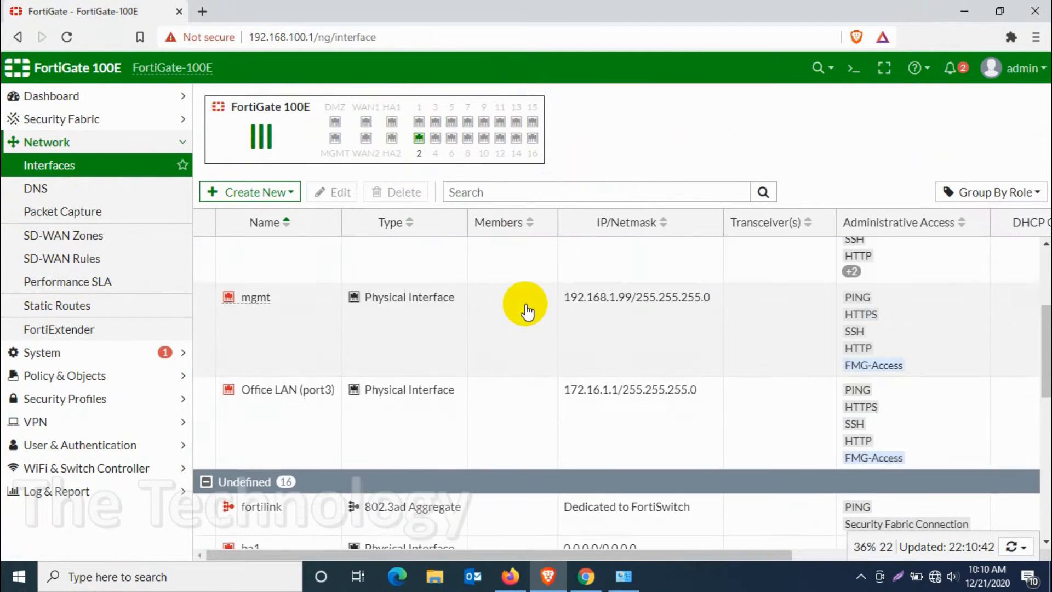
scroll("down", 3)
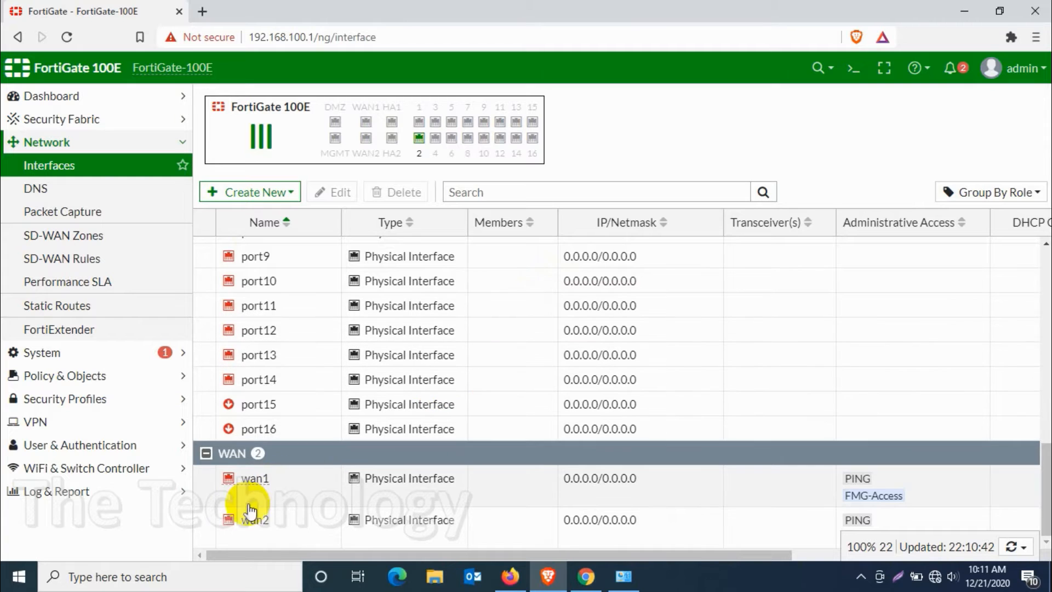
- Open wan1 in Edit Interface and enter the alias 'Internet'
double_click(253, 478)
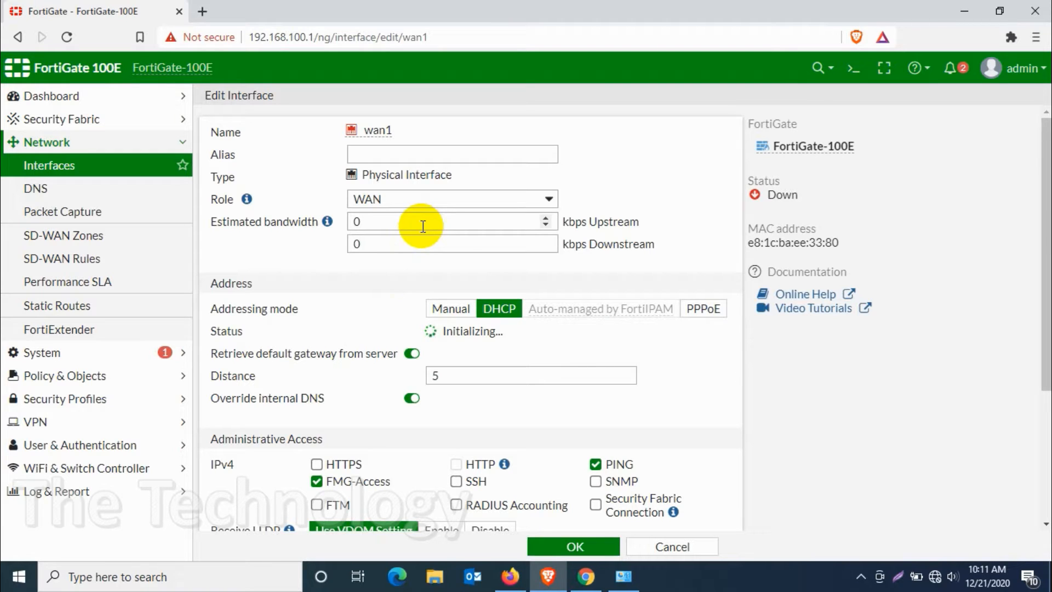
type("Inter")
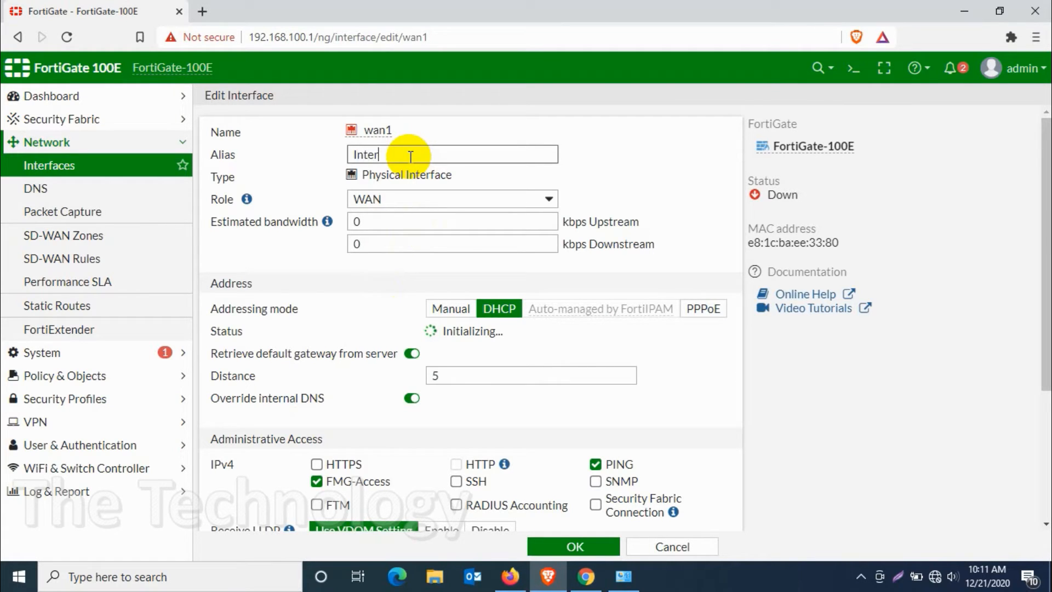
type("net")
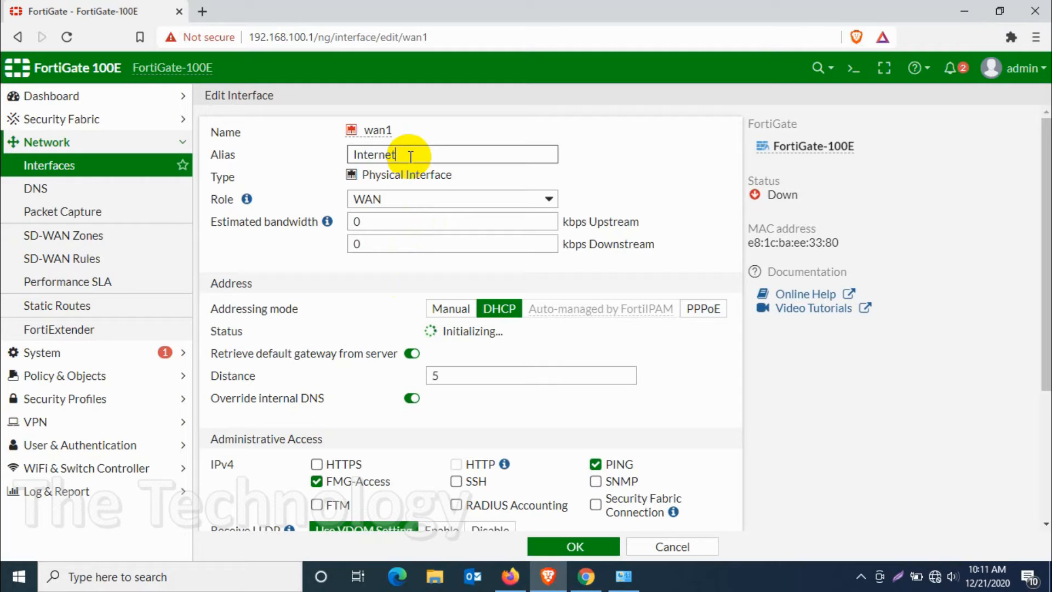
mouse_move(616, 281)
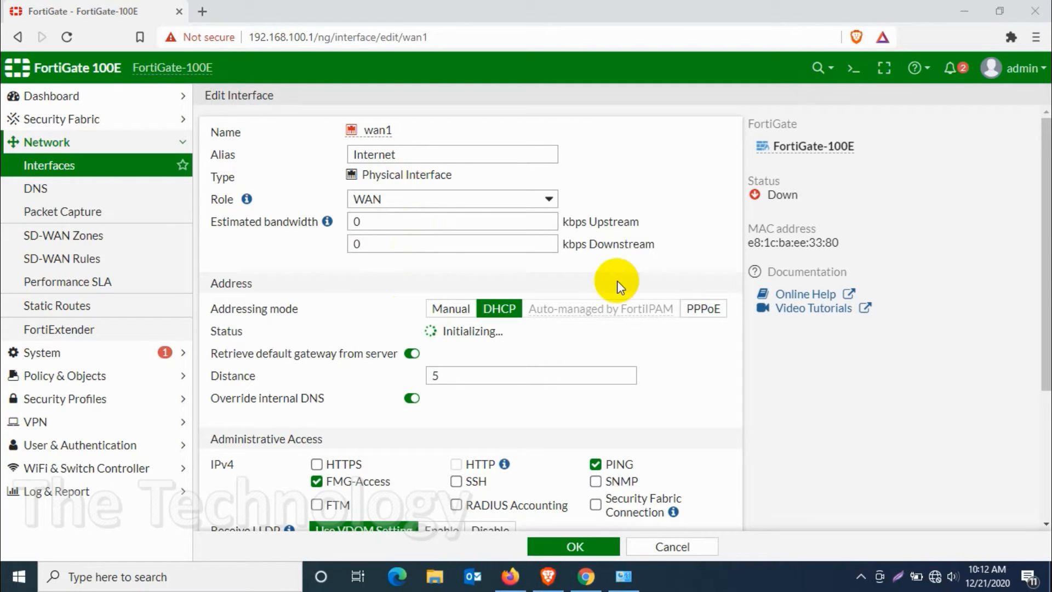
- Change wan1's addressing mode from DHCP to PPPoE
left_click(703, 308)
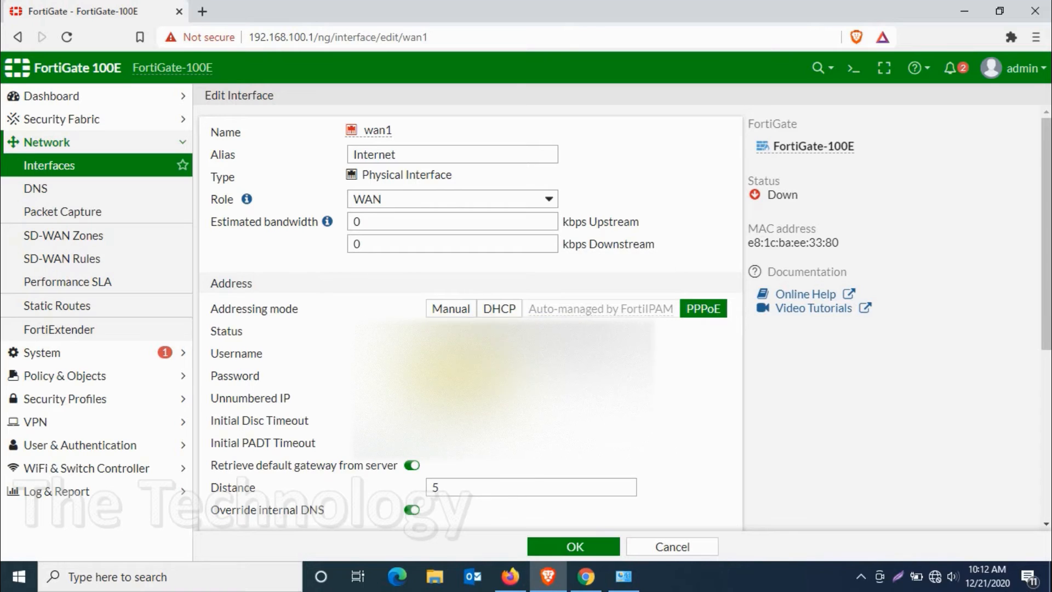
scroll("down", 3)
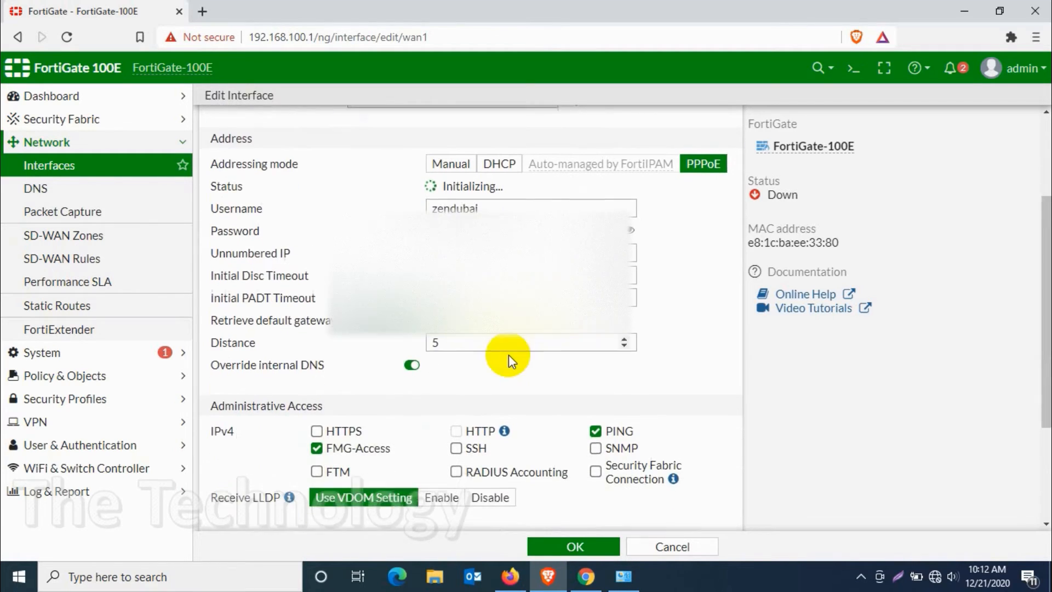
- Scroll the wan1 form through the Administrative Access options to the bottom
scroll("down", 3)
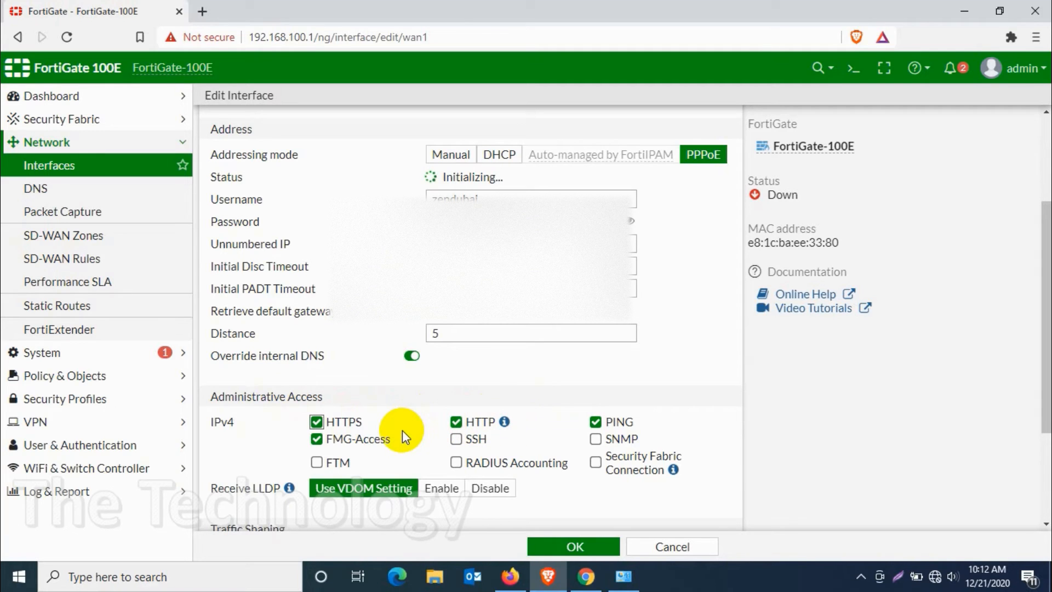
scroll("down", 3)
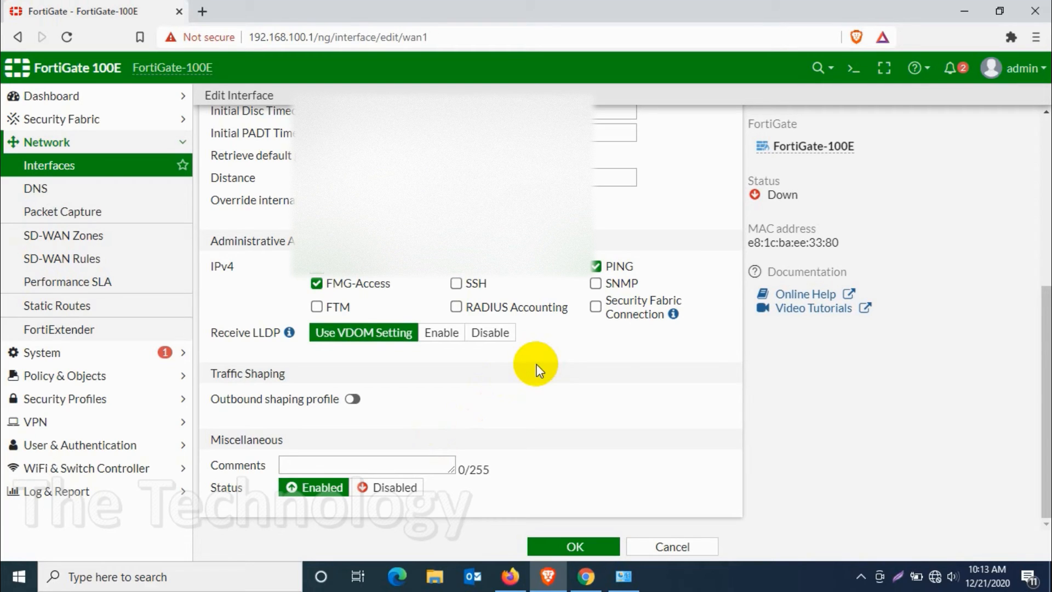
mouse_move(657, 389)
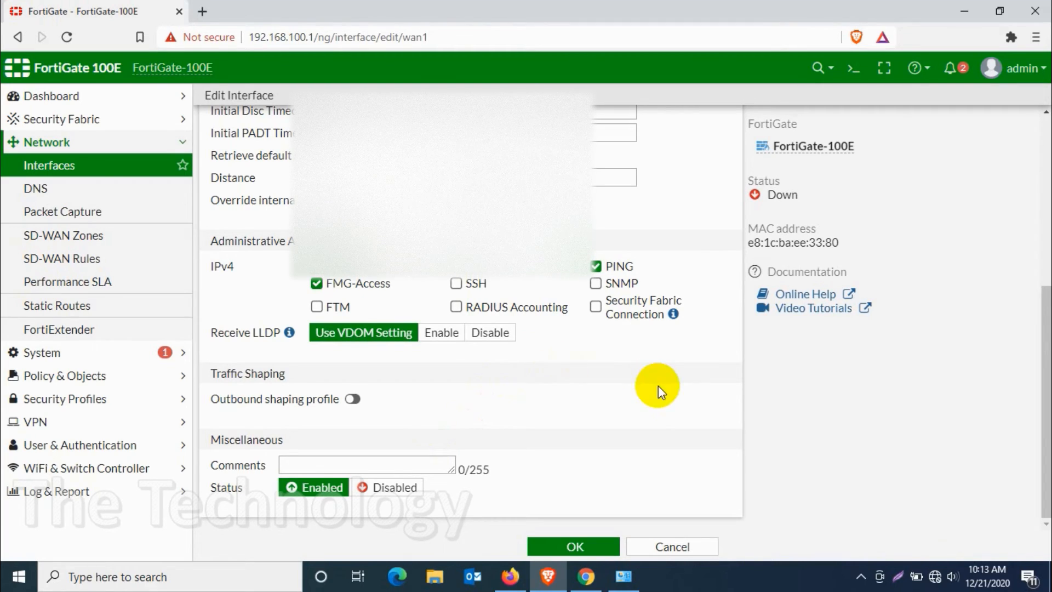
mouse_move(614, 344)
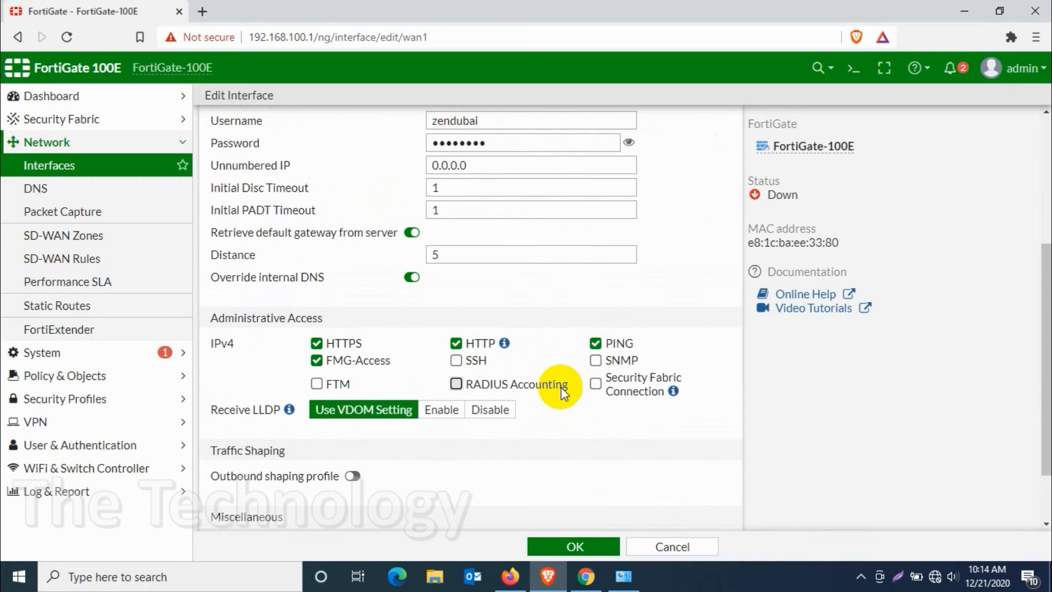
scroll("down", 3)
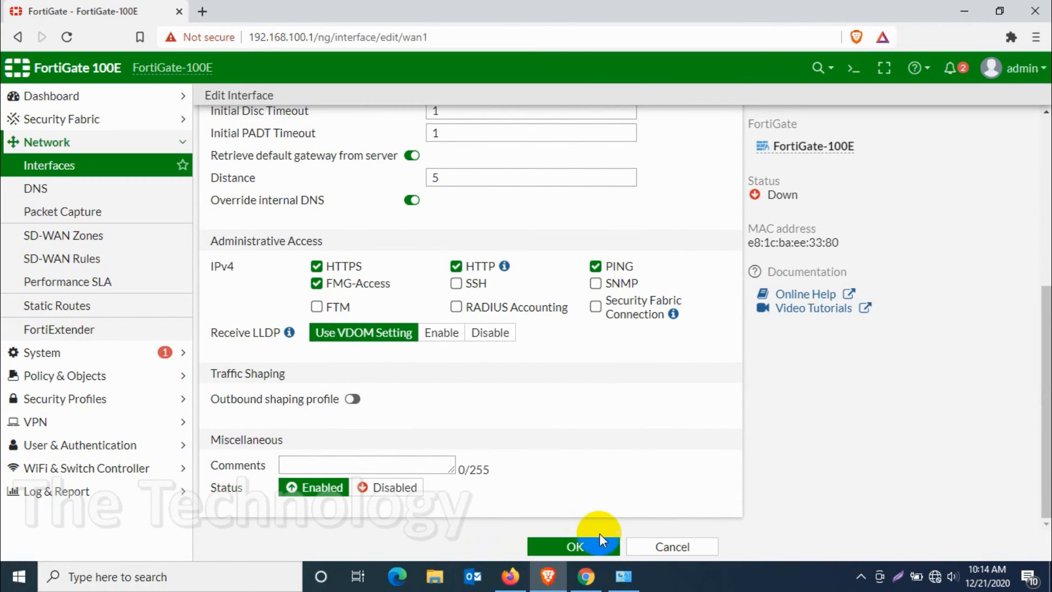
- Save wan1 with alias Internet, PPPoE and PING/HTTPS/HTTP access
left_click(573, 547)
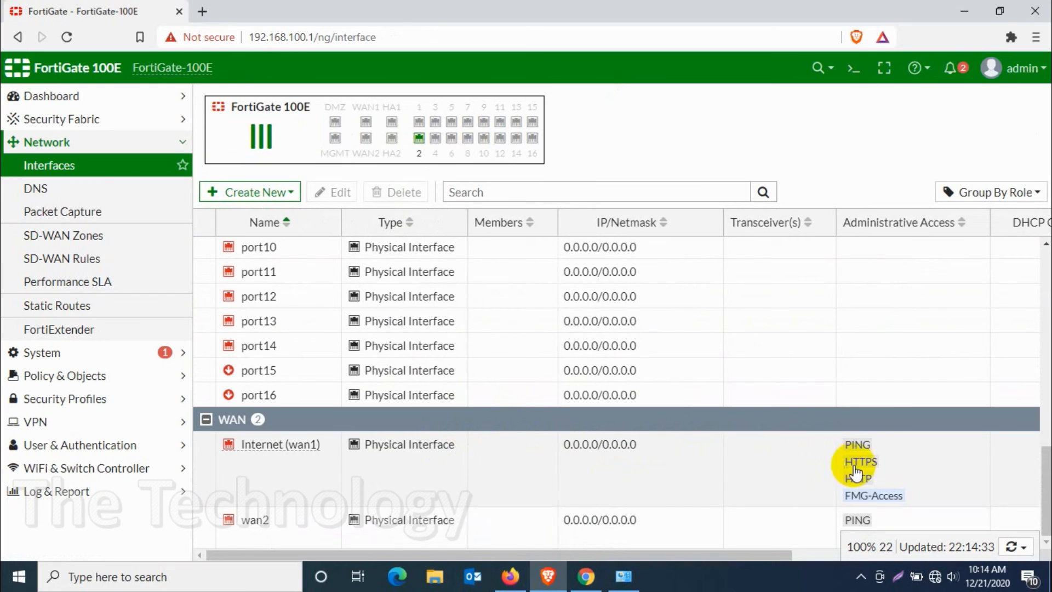
mouse_move(392, 457)
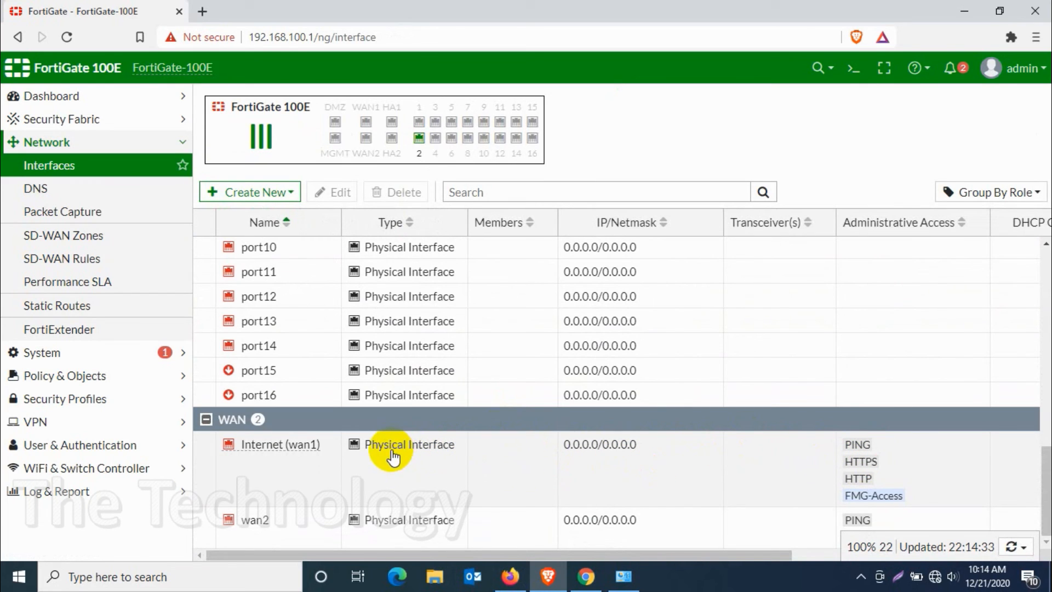